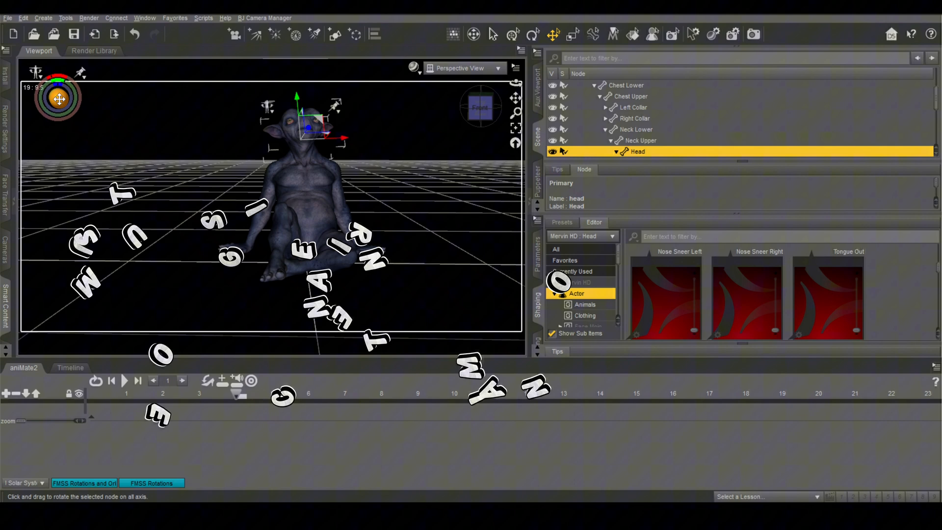
# Open the text-to-speech lip-sync plugin's Hints pane from the left pane group.
pyautogui.click(126, 381)
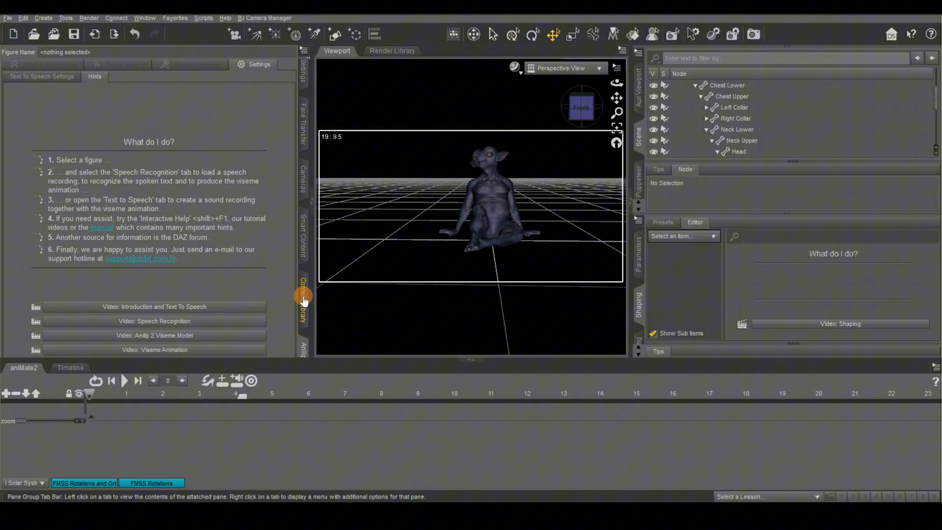
pyautogui.click(144, 18)
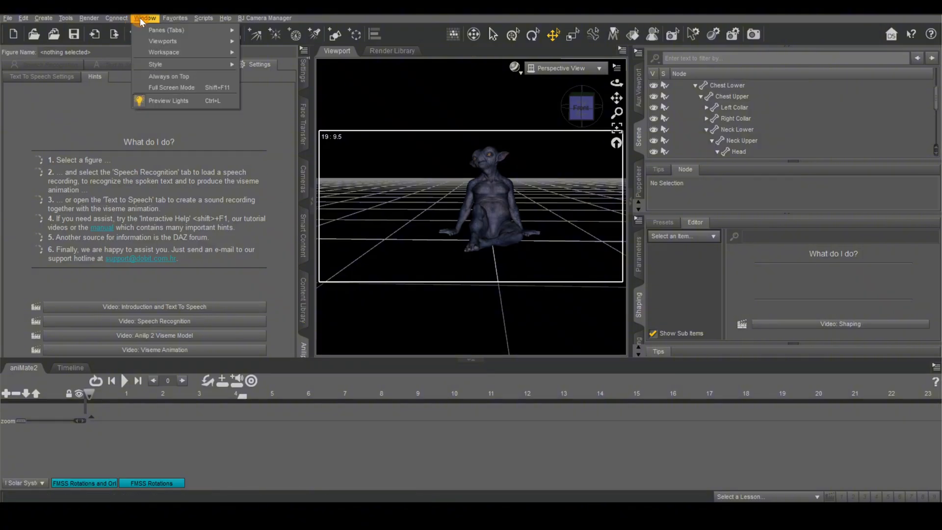
pyautogui.click(169, 30)
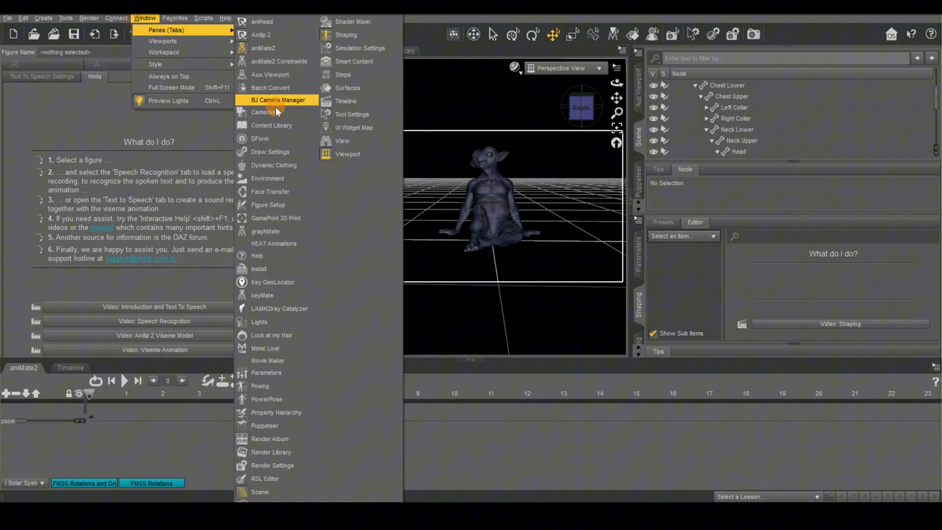
pyautogui.moveTo(286, 126)
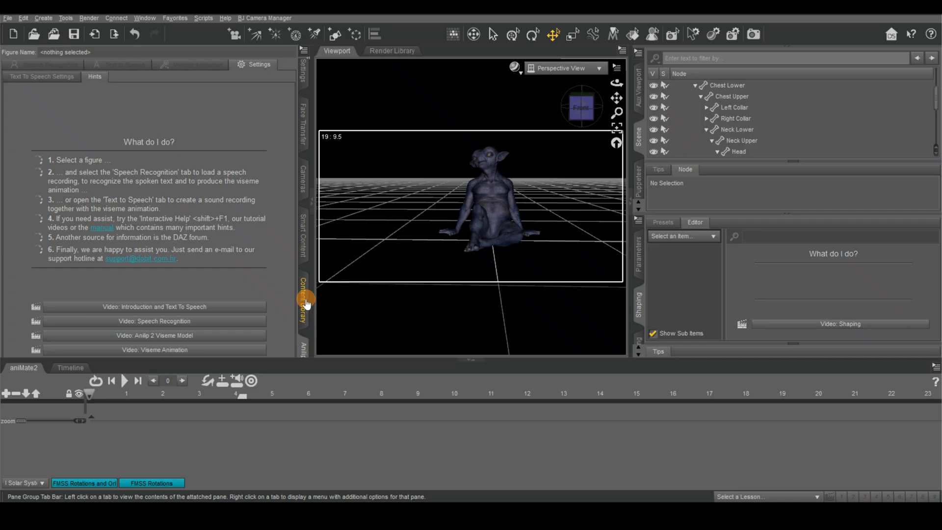
# Open the Content Library and expand DAZ Studio Formats to list My Library's 69 items.
pyautogui.click(301, 305)
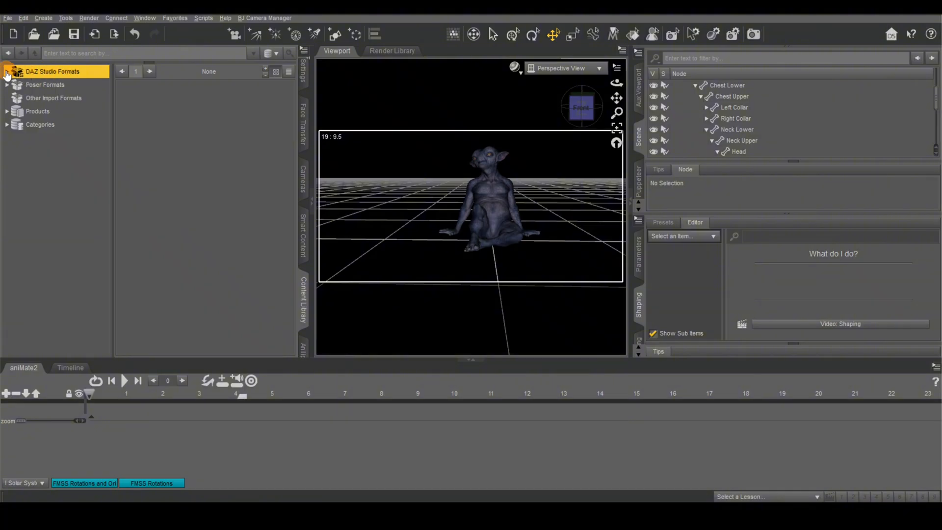
pyautogui.click(6, 71)
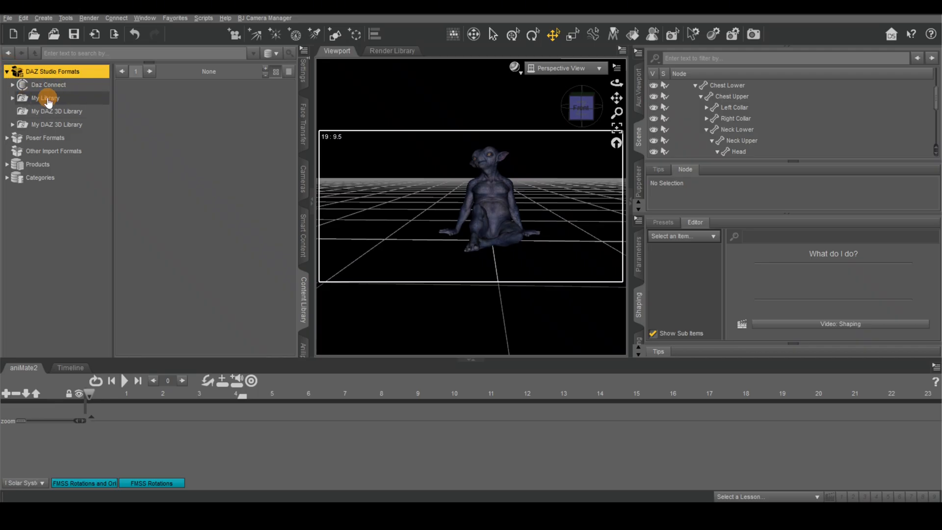
pyautogui.click(45, 98)
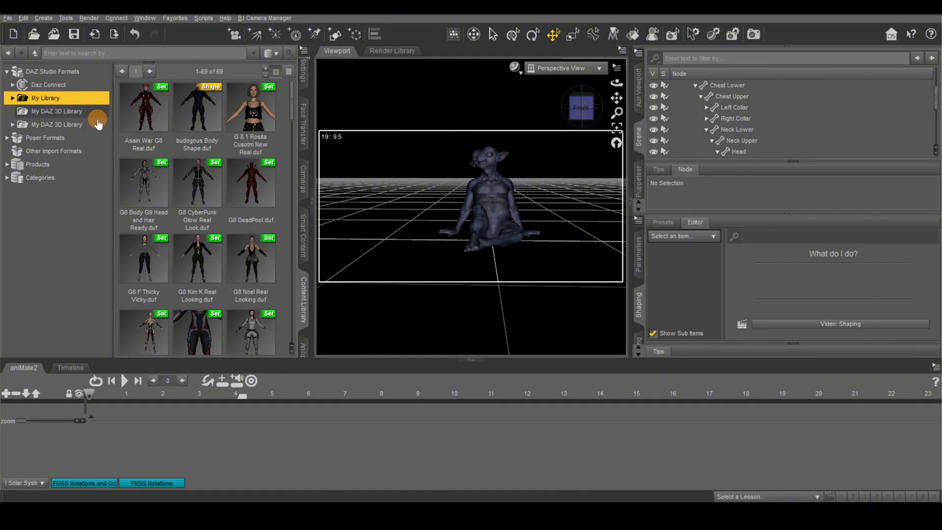
pyautogui.moveTo(128, 355)
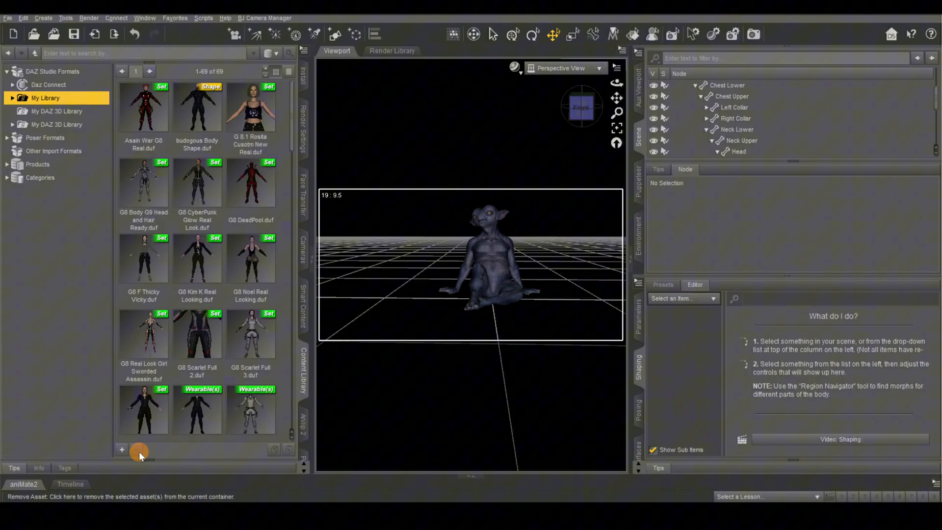
# Select Mervin HD and open the Add Asset list of preset types.
pyautogui.click(502, 245)
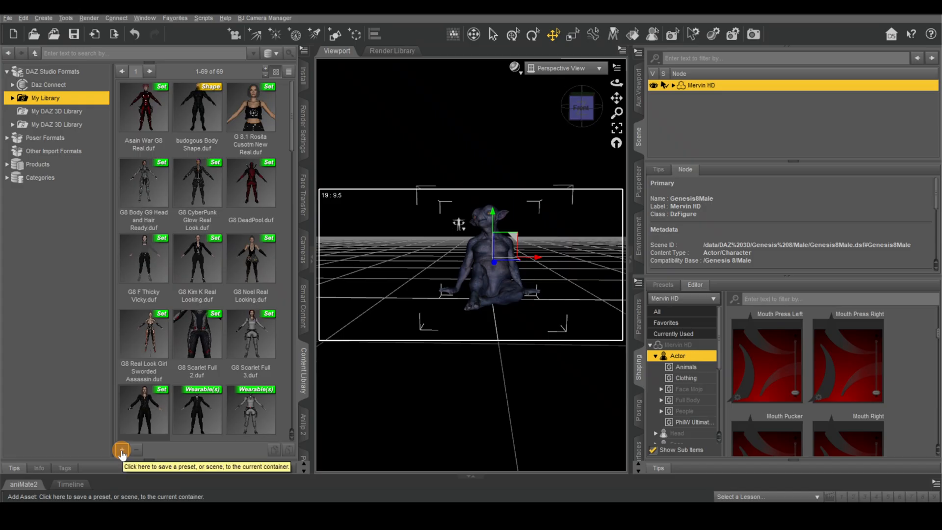
pyautogui.click(122, 450)
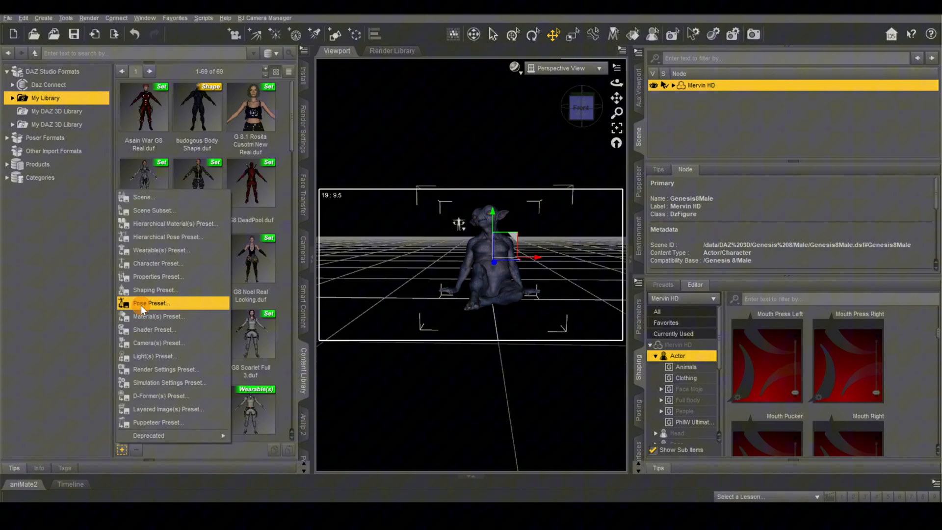
pyautogui.moveTo(153, 308)
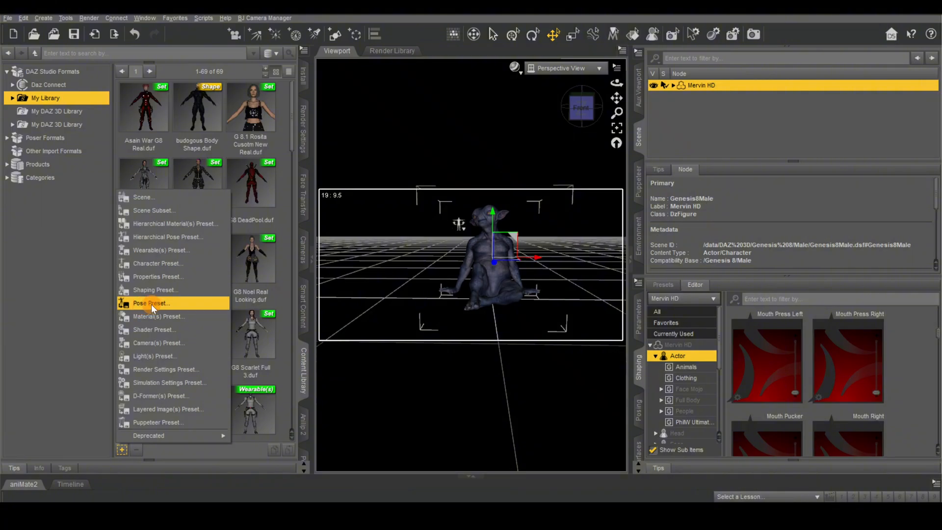
# Save a pose preset named 'Alien Chilling' as a DSON User File in My Library.
pyautogui.click(151, 303)
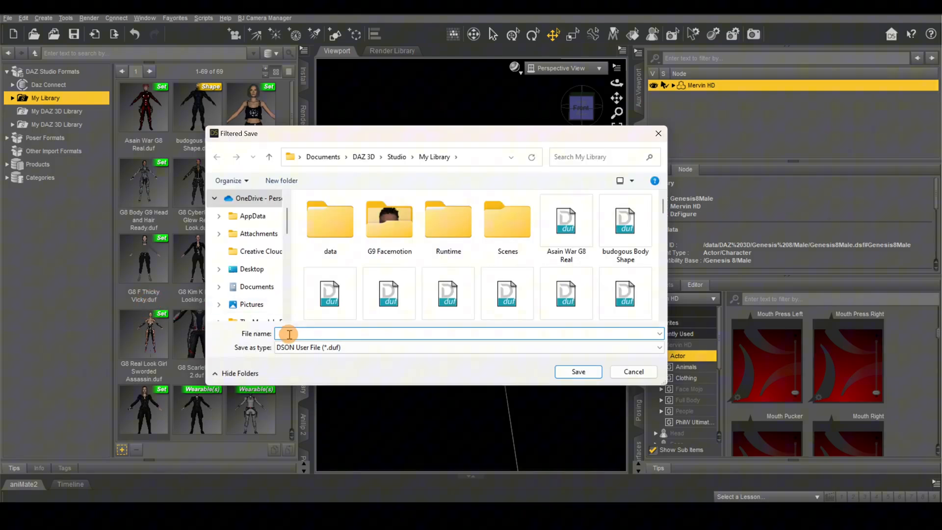
pyautogui.write('AI')
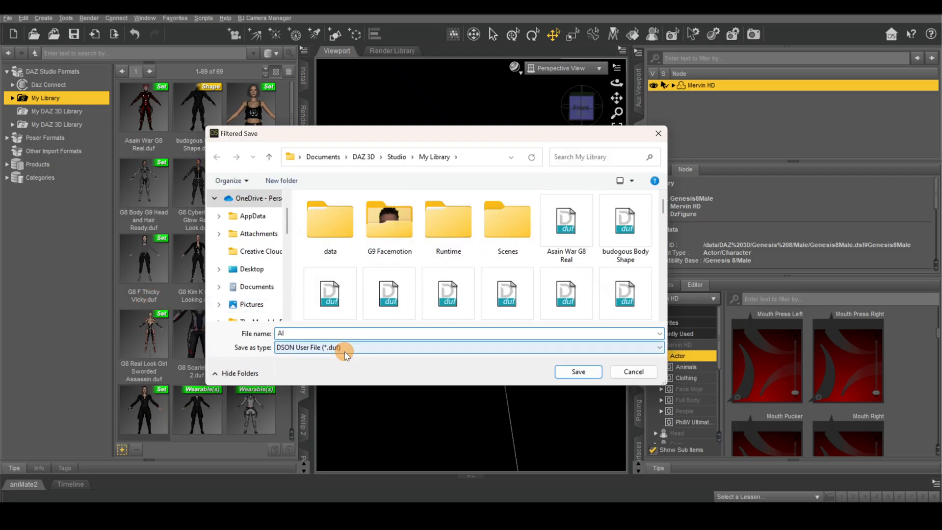
pyautogui.write('Alien Chilling')
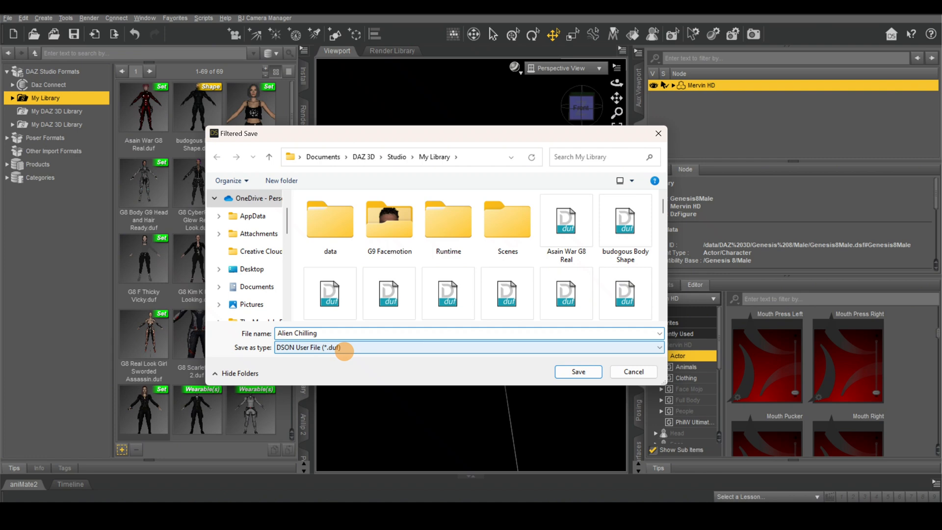
pyautogui.click(578, 372)
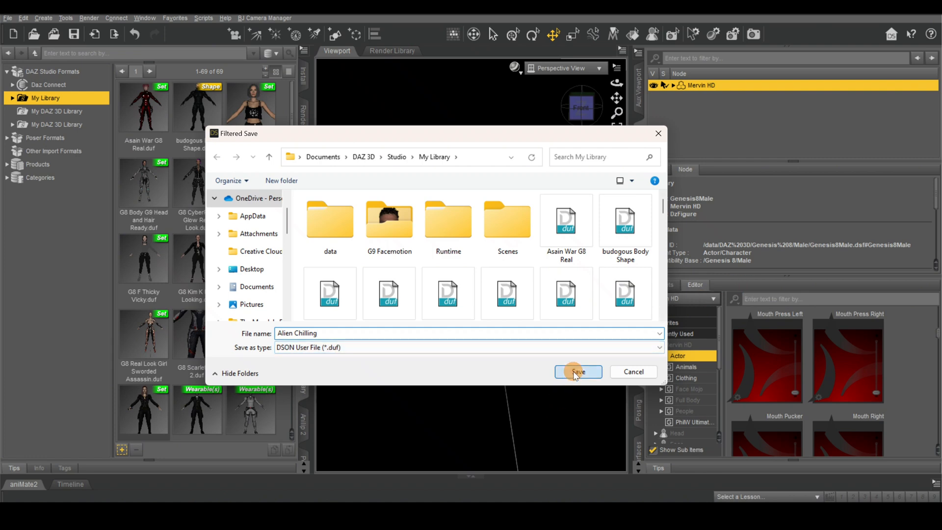
pyautogui.click(578, 372)
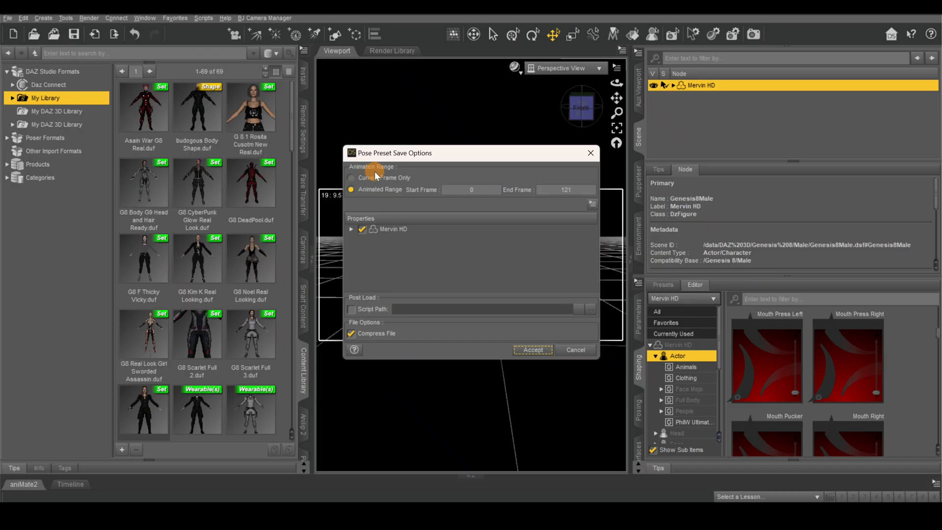
# Choose Animated Range (frames 0–121) in Pose Preset Save Options and accept.
pyautogui.click(351, 177)
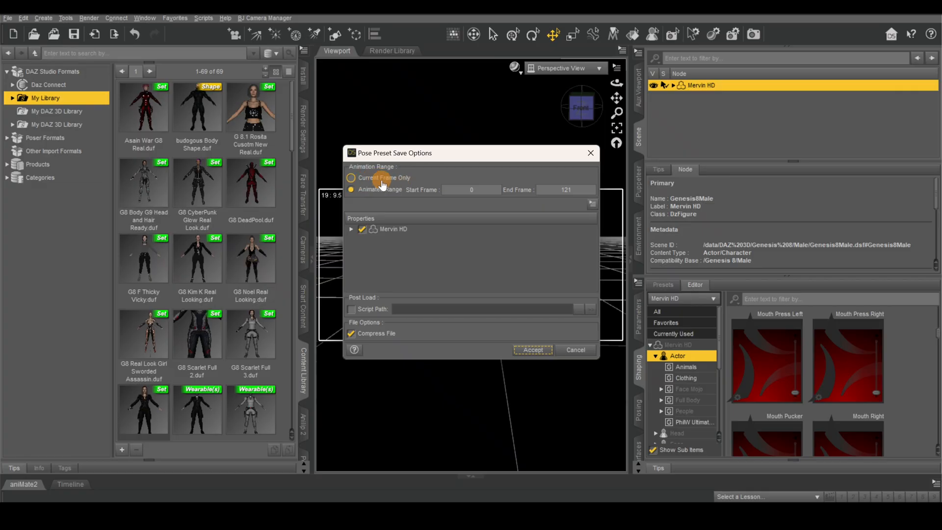
pyautogui.click(351, 177)
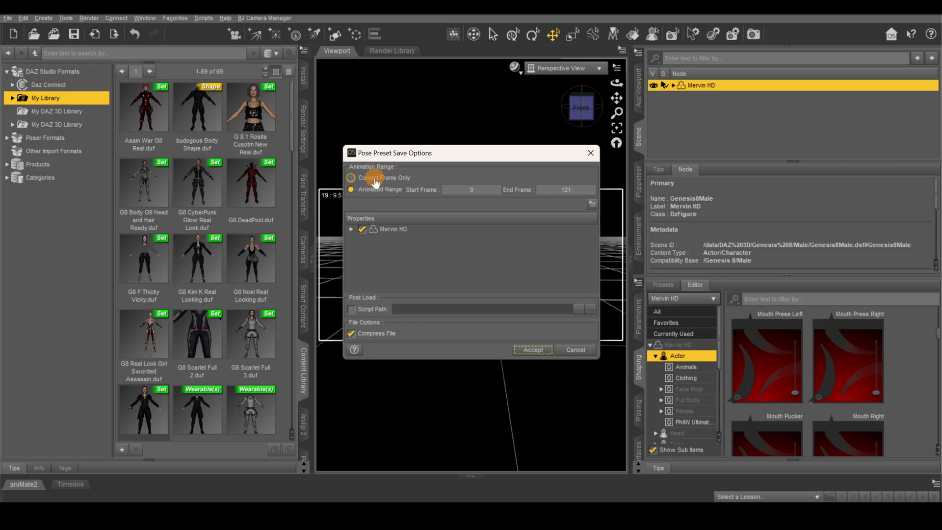
pyautogui.click(351, 190)
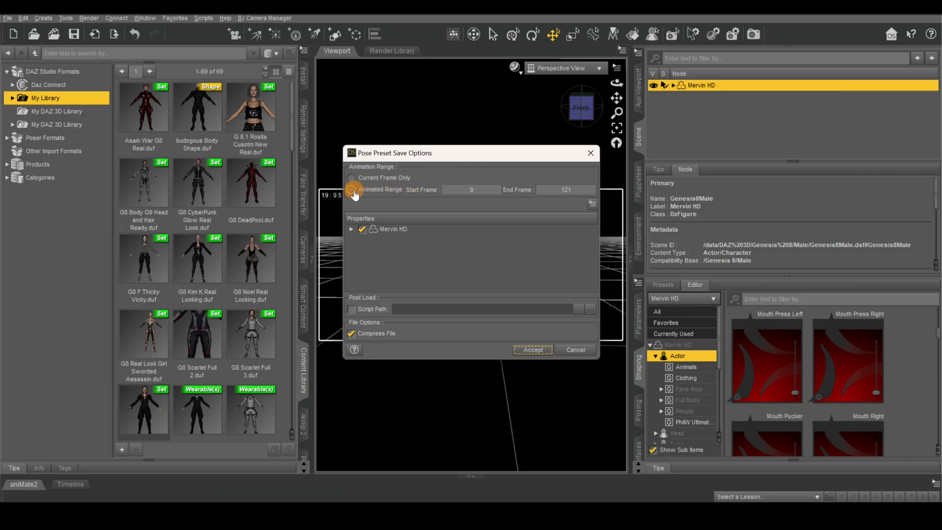
pyautogui.click(351, 190)
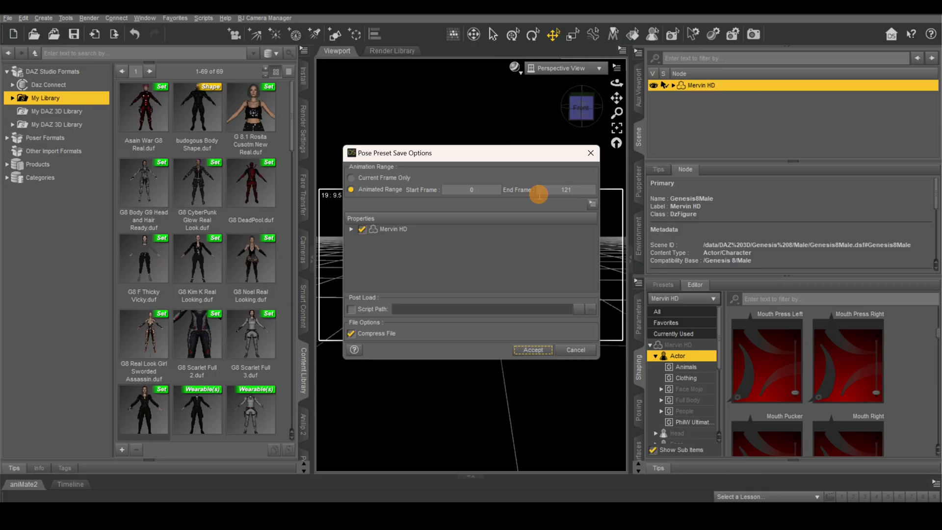
pyautogui.click(351, 177)
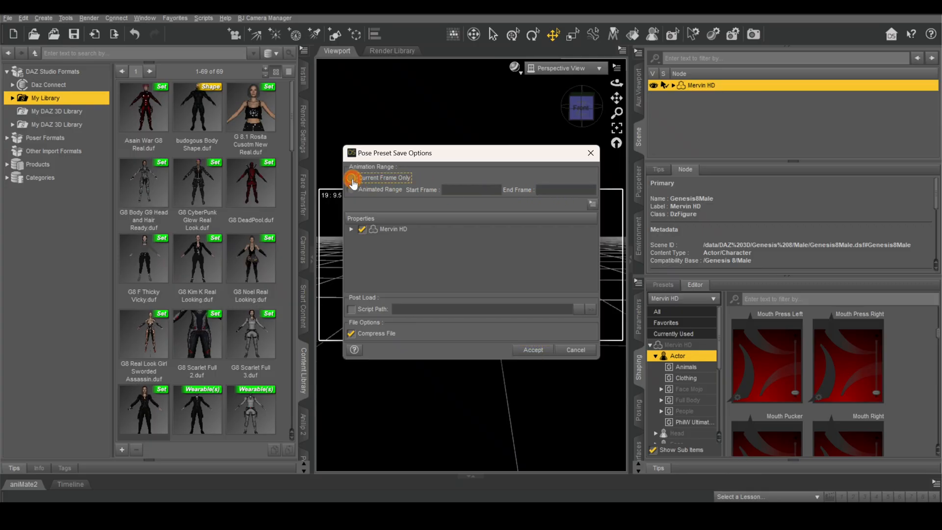
pyautogui.click(351, 190)
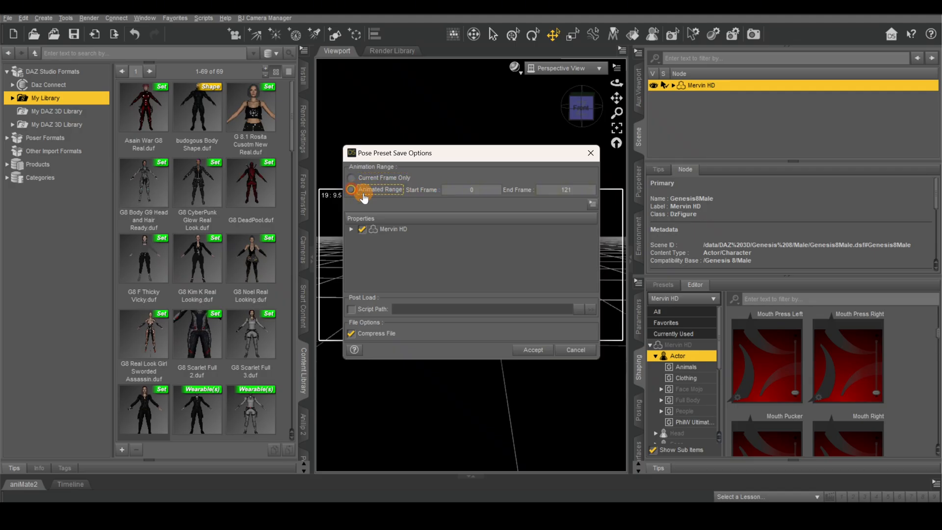
pyautogui.click(351, 177)
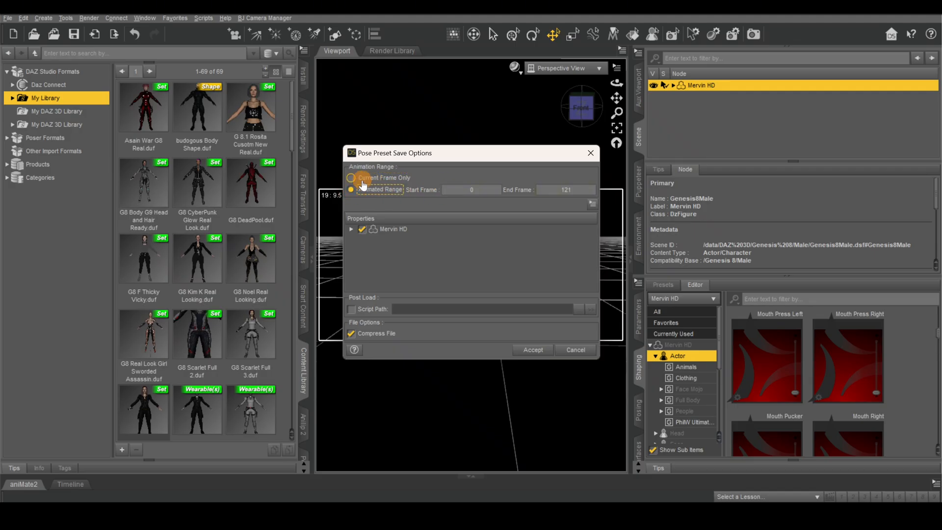
pyautogui.click(351, 190)
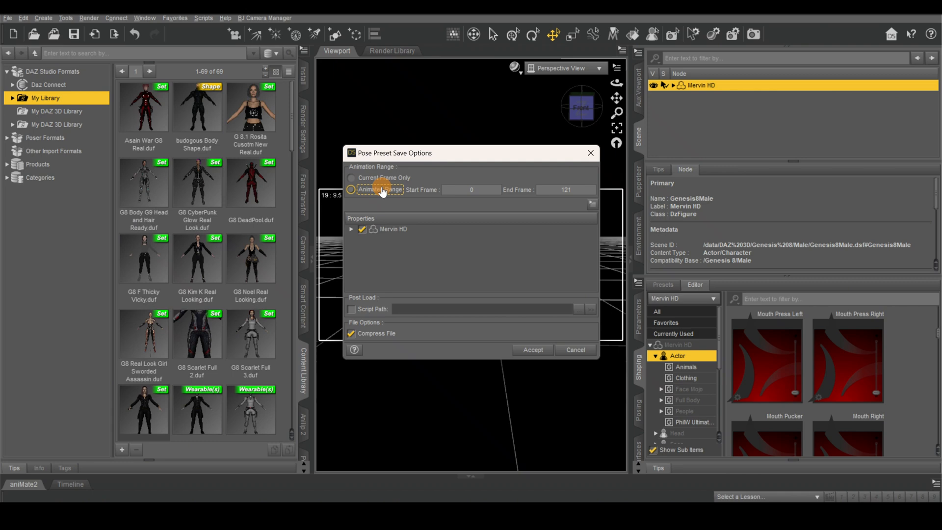
pyautogui.click(350, 190)
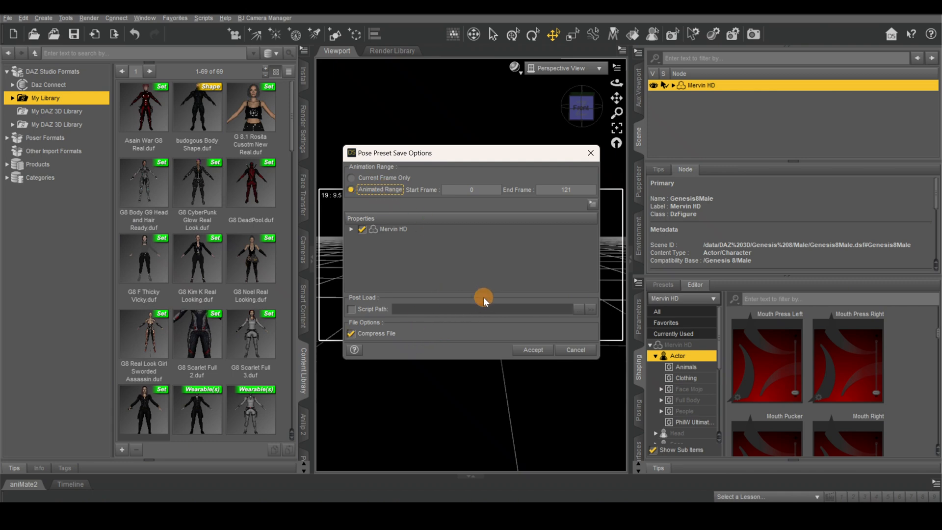
pyautogui.click(533, 350)
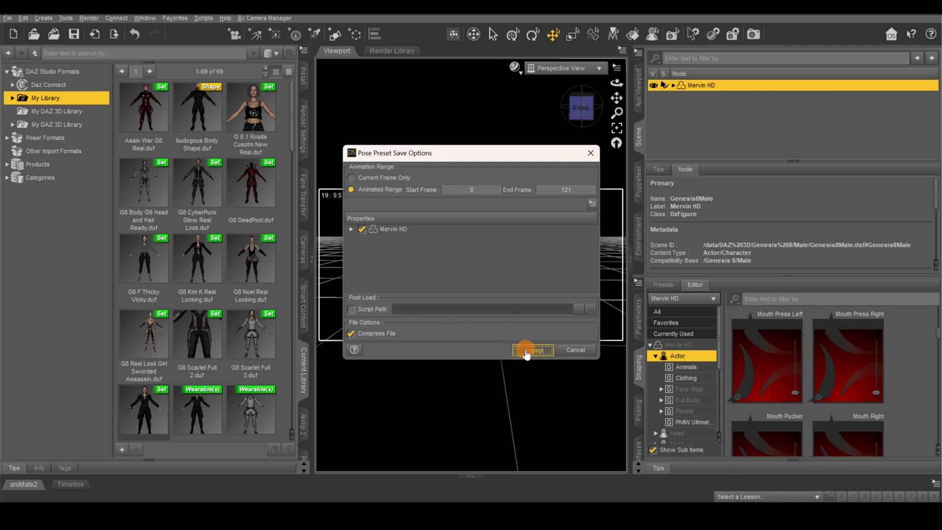
pyautogui.click(533, 350)
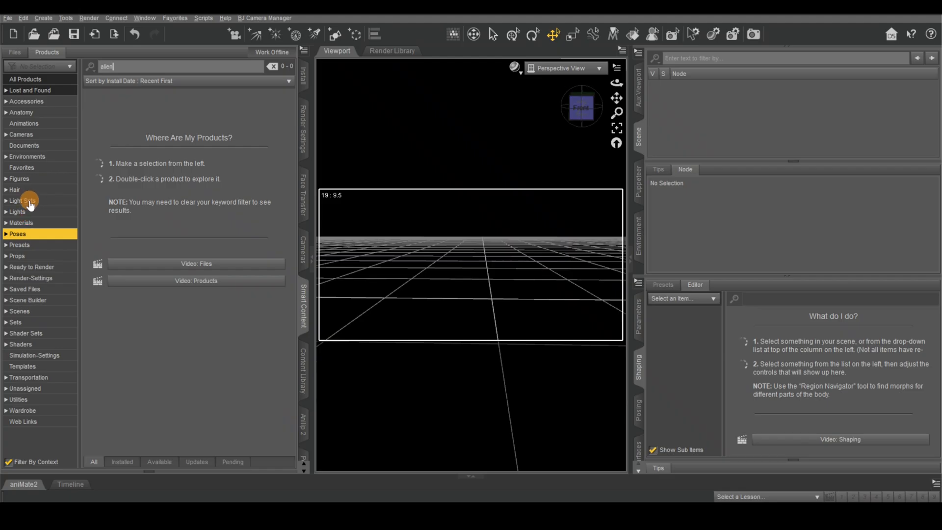
# Filter 'alien' results to Figures and load Mervin HD.duf from Mervin the Alien HD.
pyautogui.click(20, 179)
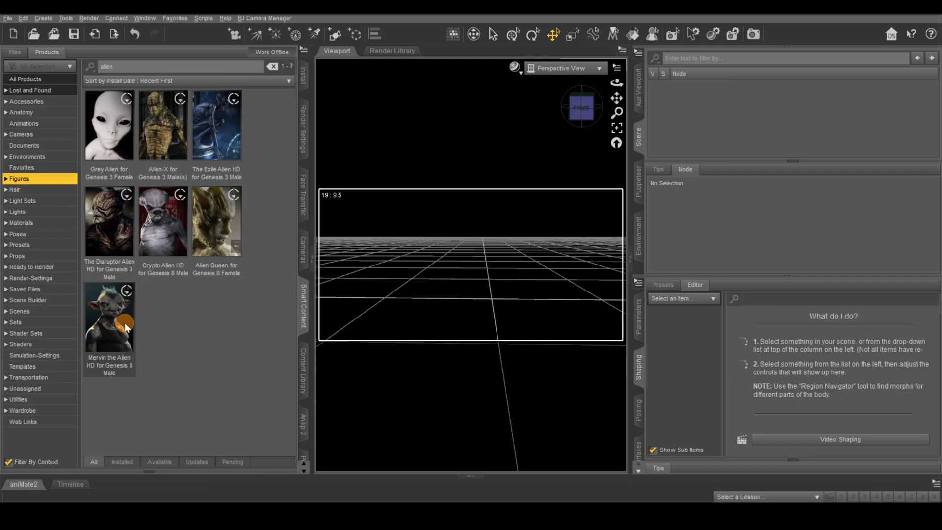
pyautogui.doubleClick(109, 318)
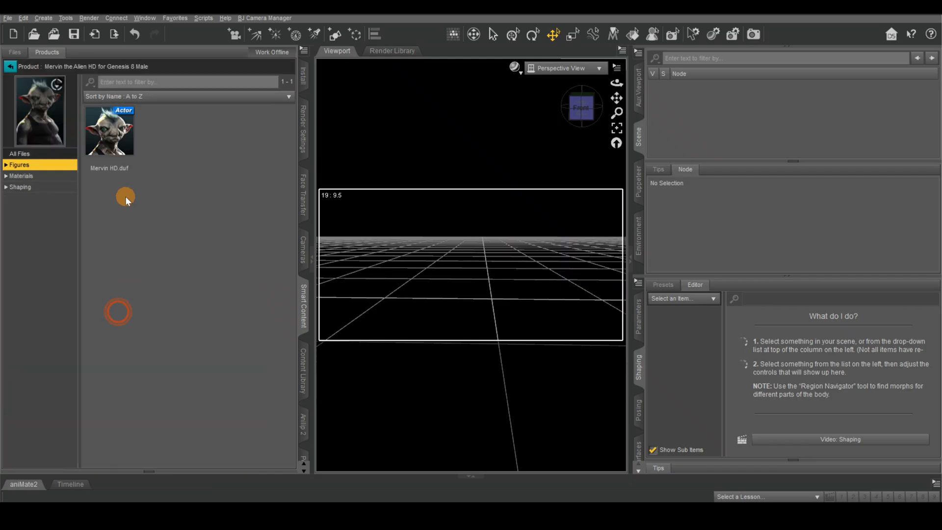
pyautogui.doubleClick(109, 134)
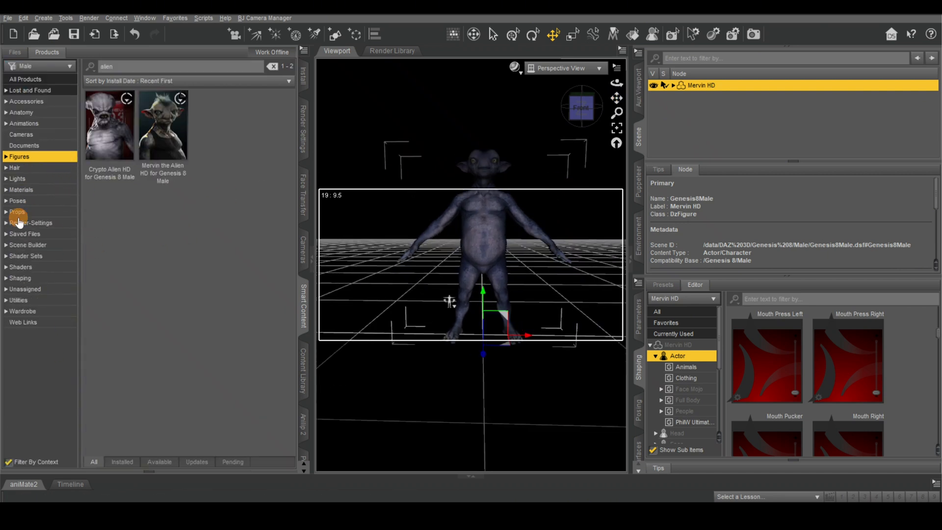
pyautogui.moveTo(290, 294)
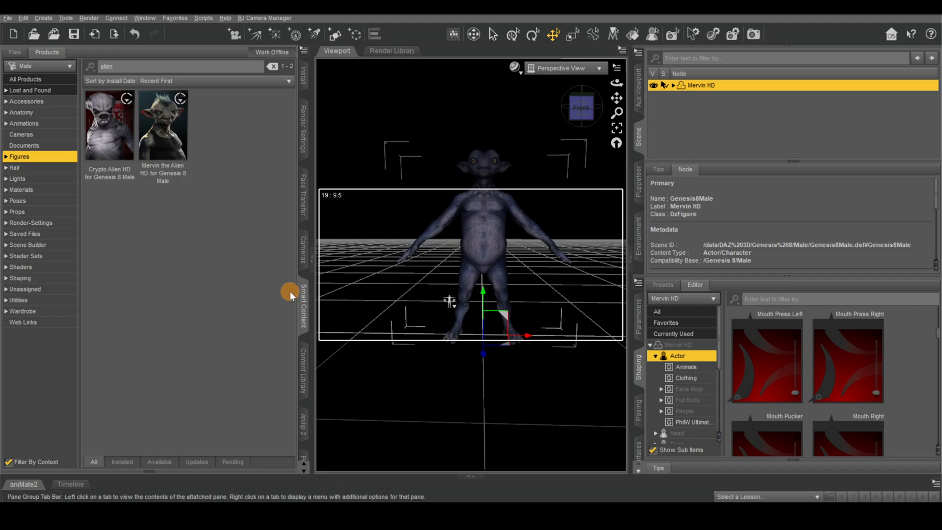
pyautogui.moveTo(23, 238)
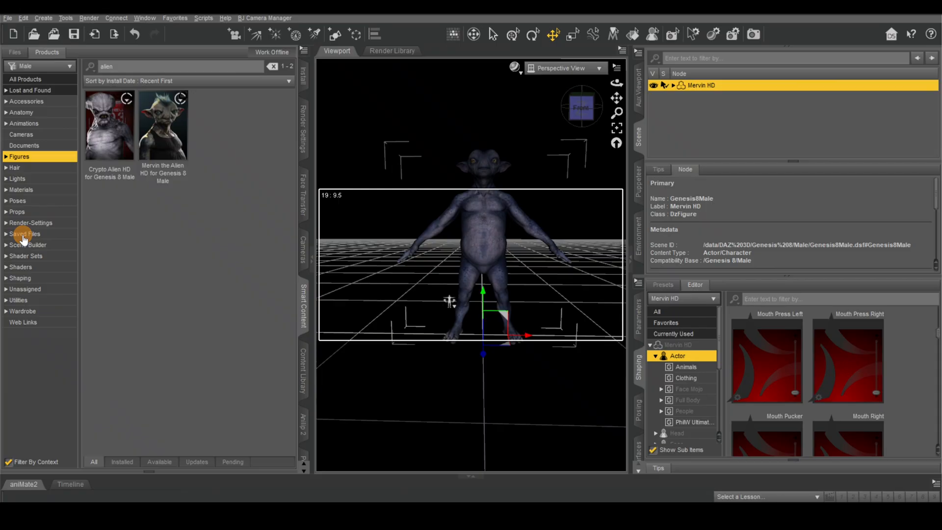
pyautogui.click(22, 234)
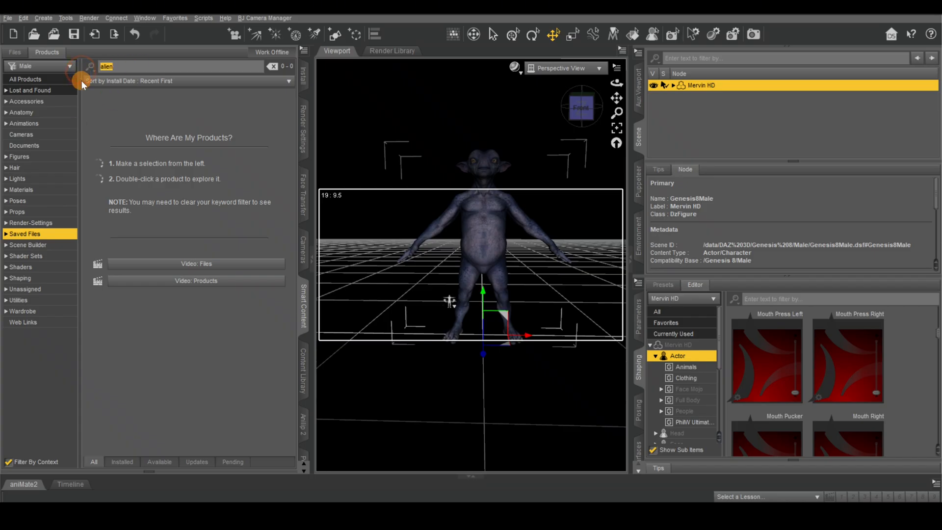
# Clear the search, open the LOCAL USER saved files, and show My Library's 70 items.
pyautogui.click(273, 66)
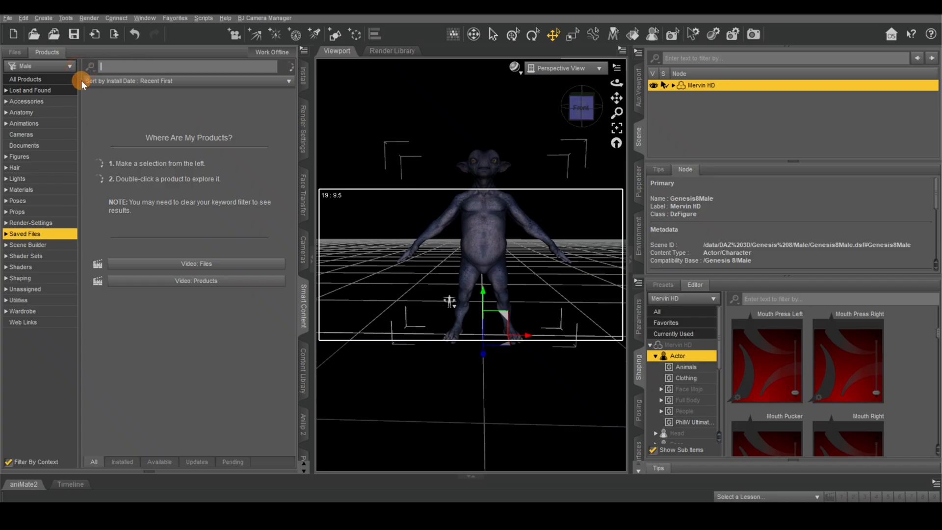
pyautogui.click(25, 233)
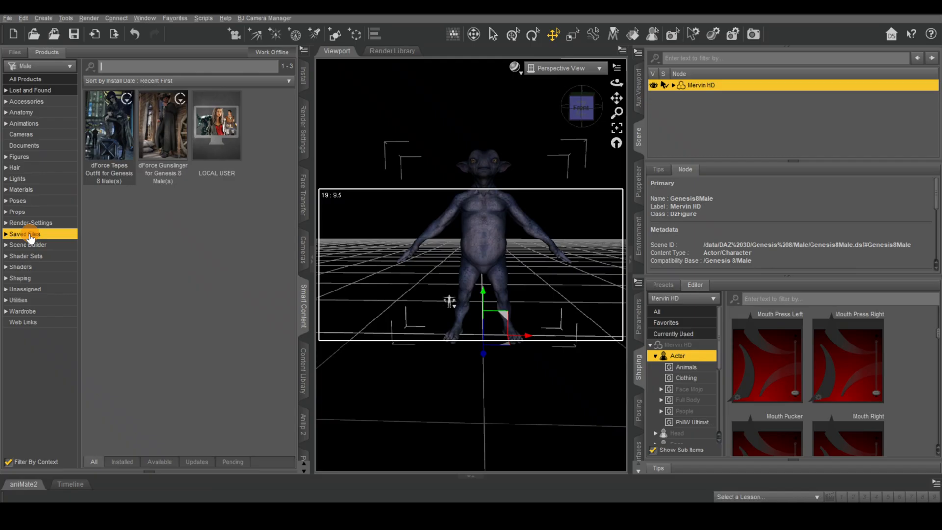
pyautogui.click(217, 125)
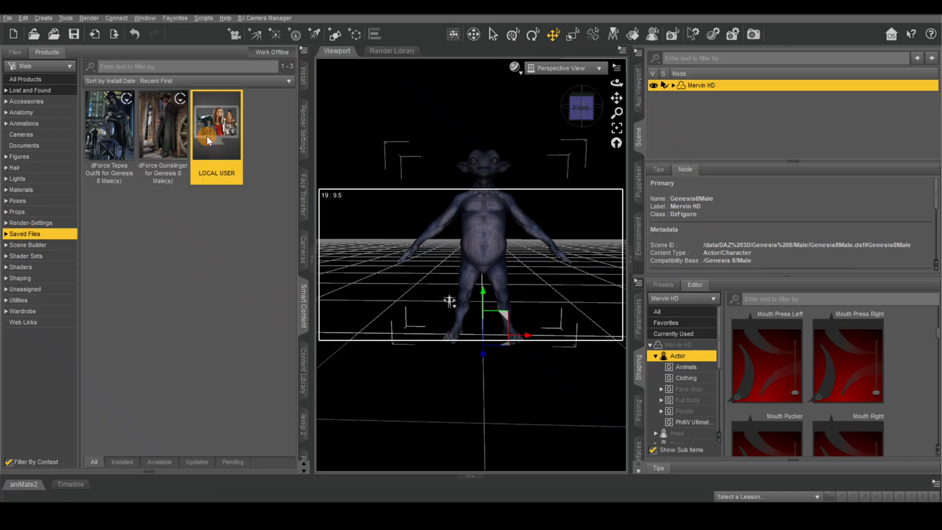
pyautogui.doubleClick(216, 128)
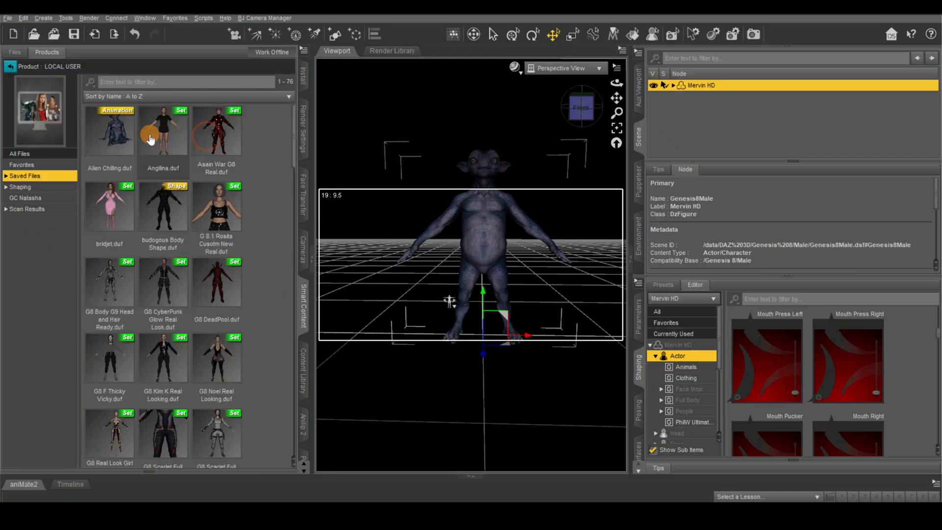
pyautogui.moveTo(114, 147)
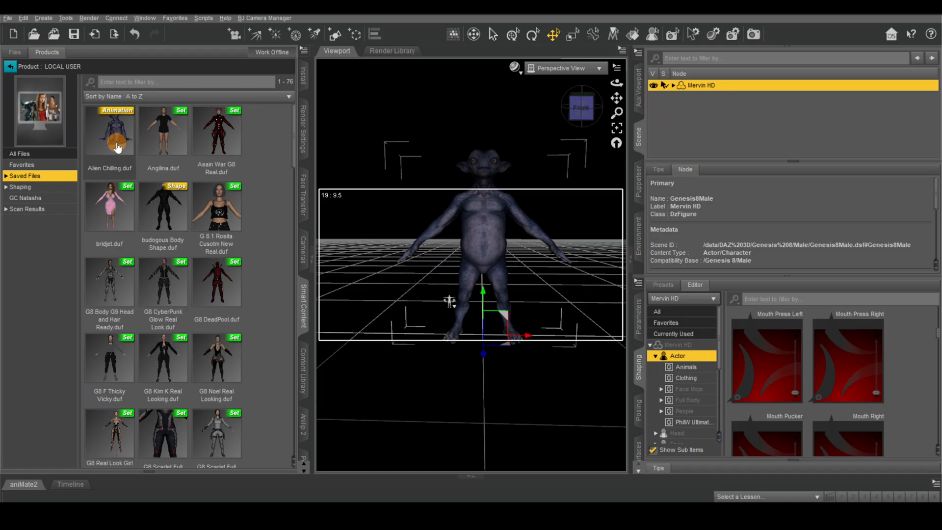
pyautogui.moveTo(114, 145)
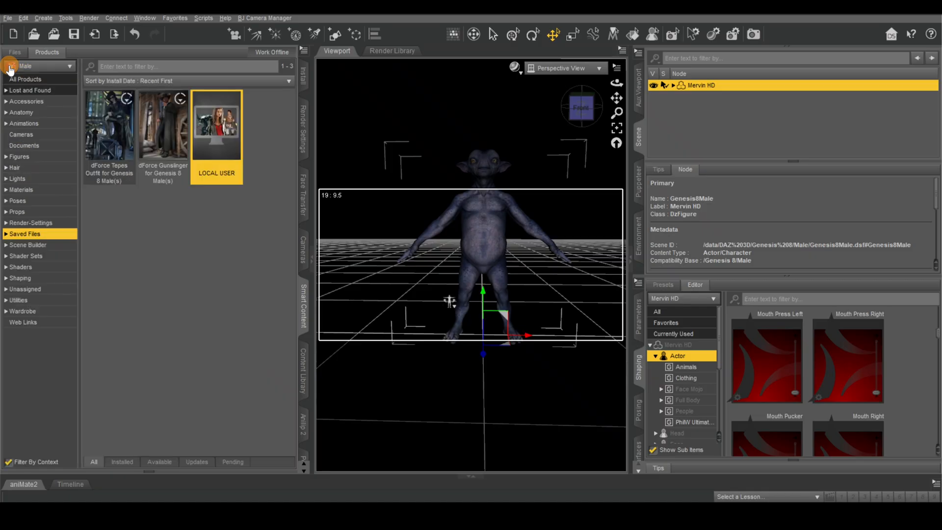
pyautogui.click(303, 378)
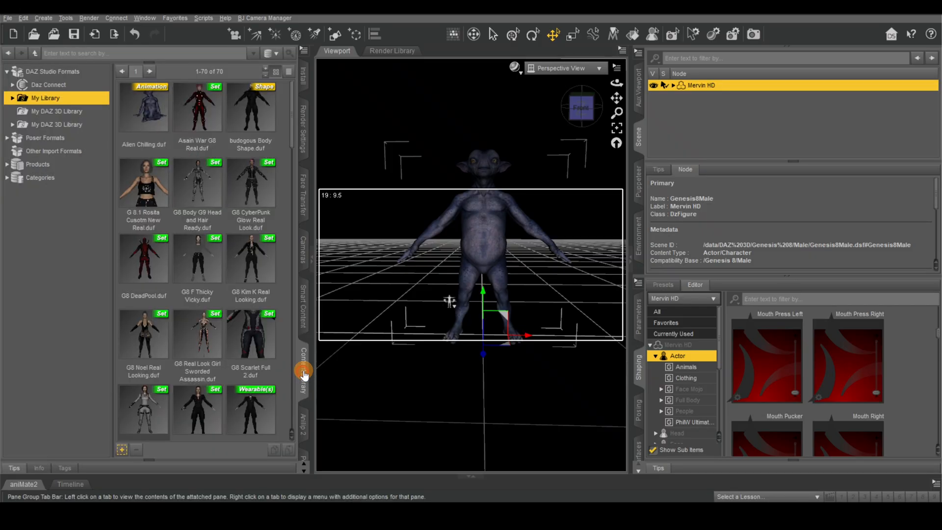
pyautogui.moveTo(139, 131)
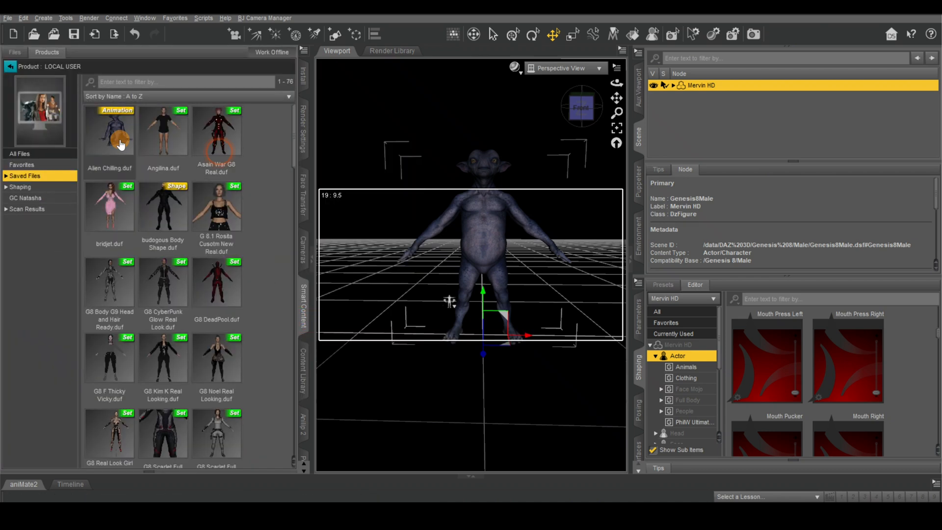
pyautogui.moveTo(120, 143)
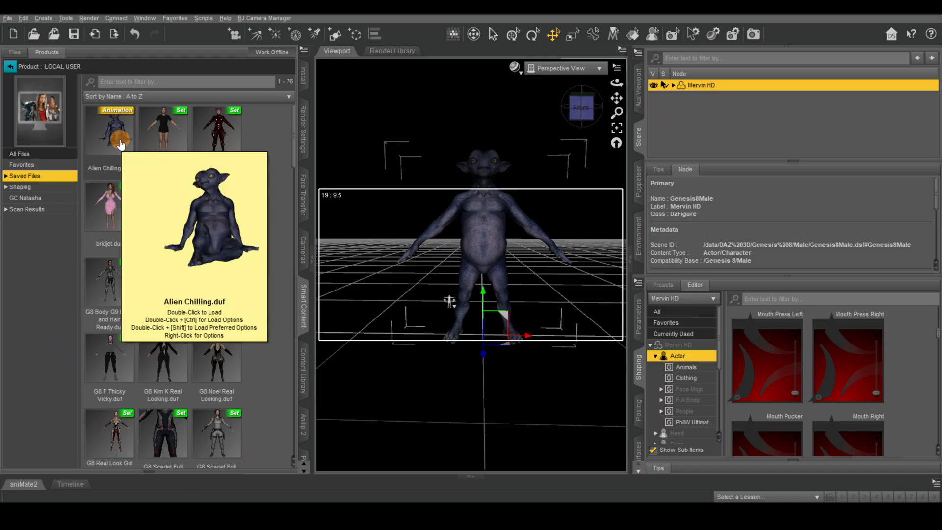
# Apply Alien Chilling.duf to Mervin HD and accept adding frames to the timeline.
pyautogui.doubleClick(109, 130)
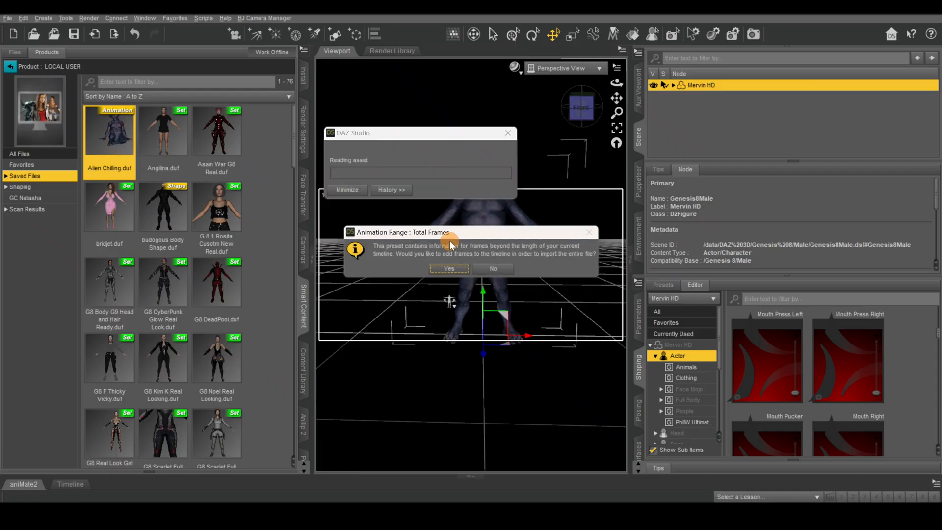
pyautogui.click(449, 268)
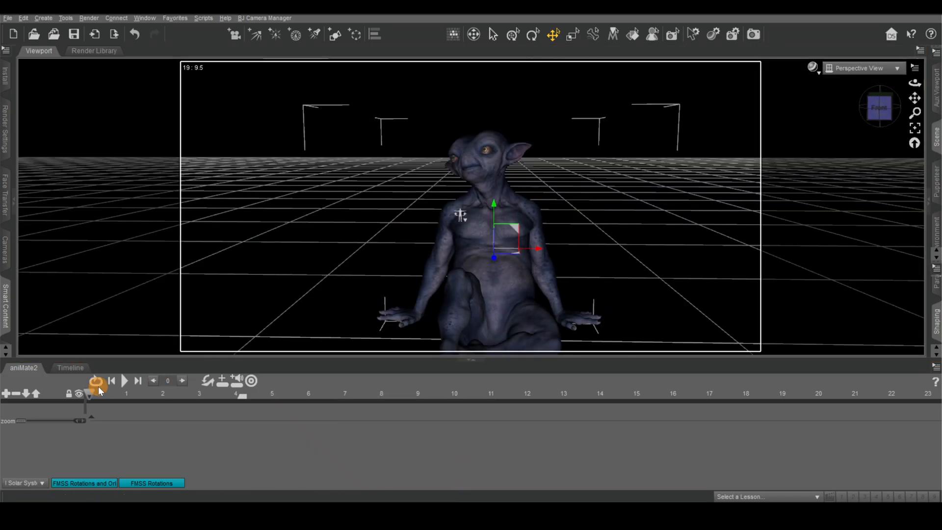
# Toggle the aniMate2 Play/Stop button to run Mervin's Alien Chilling animation.
pyautogui.click(125, 394)
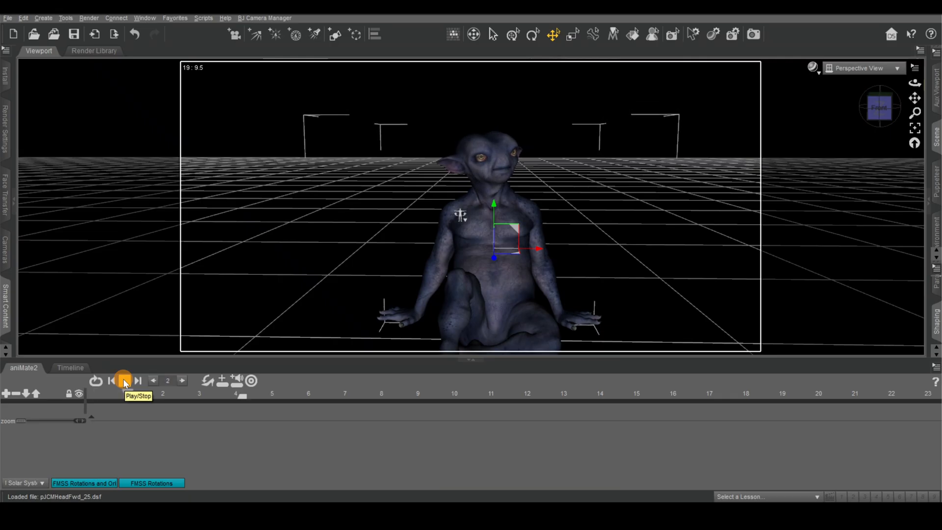
pyautogui.click(121, 381)
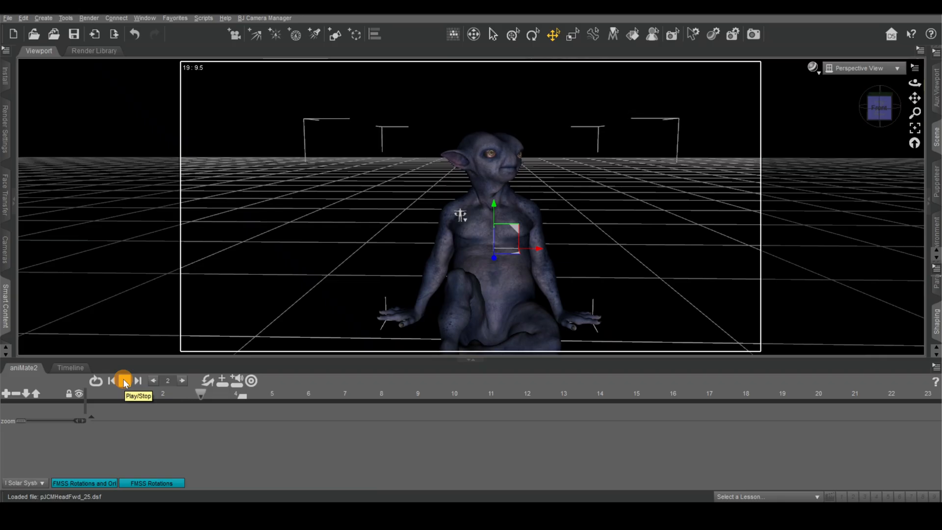
pyautogui.click(121, 381)
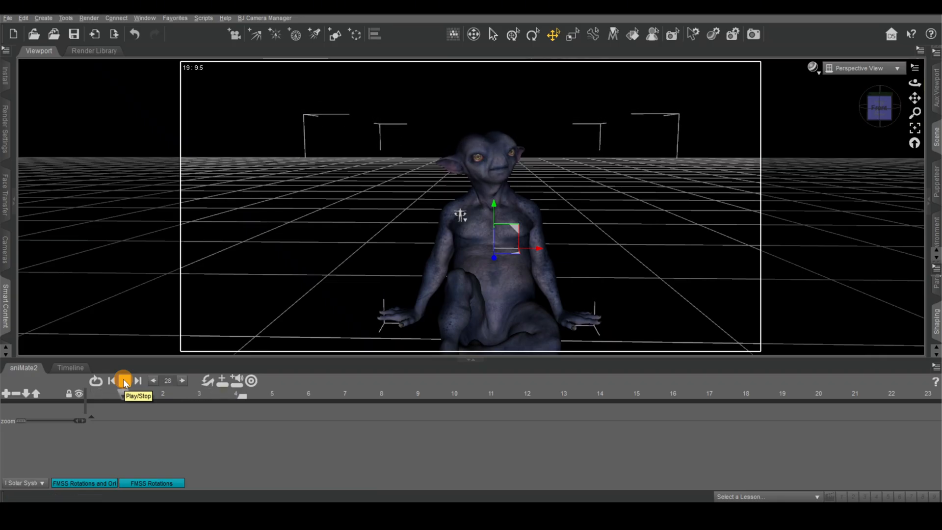
pyautogui.click(121, 381)
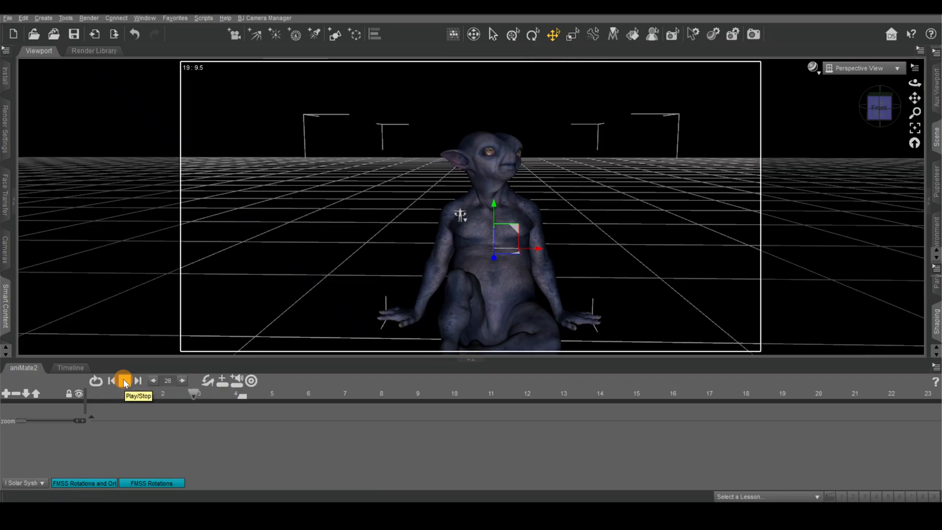